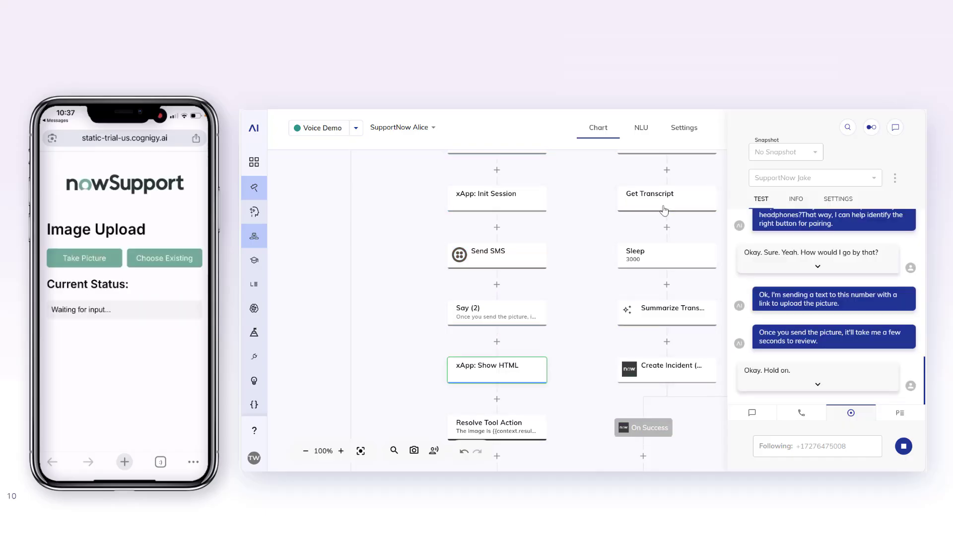
Let the test call reach the xApp Show HTML node so the phone shows the nowSupport Image Upload page
{"action": "left_click", "coordinate": [84, 258]}
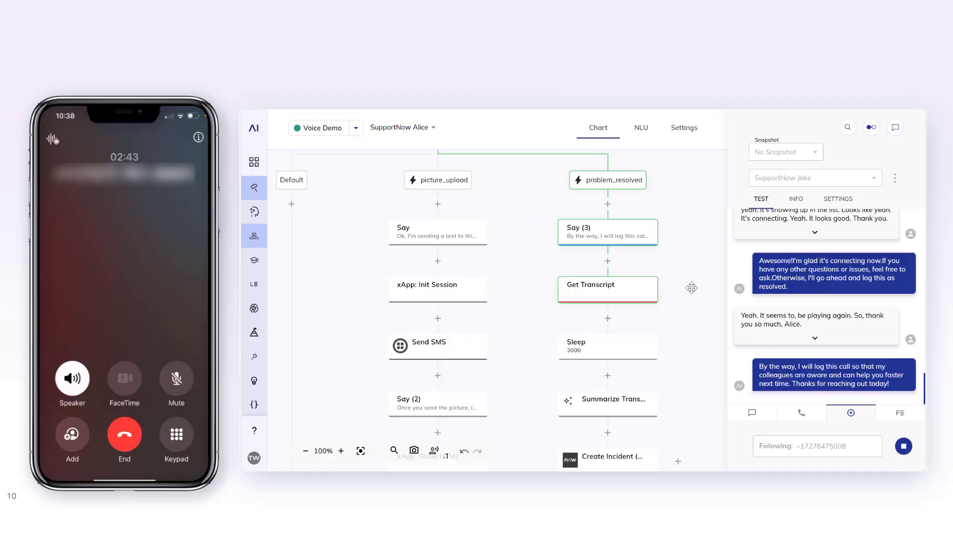
Scroll the flow chart down to the ServiceNow Create Incident node after Summarize Transcript
{"action": "scroll", "scroll_direction": "down", "scroll_amount": 3}
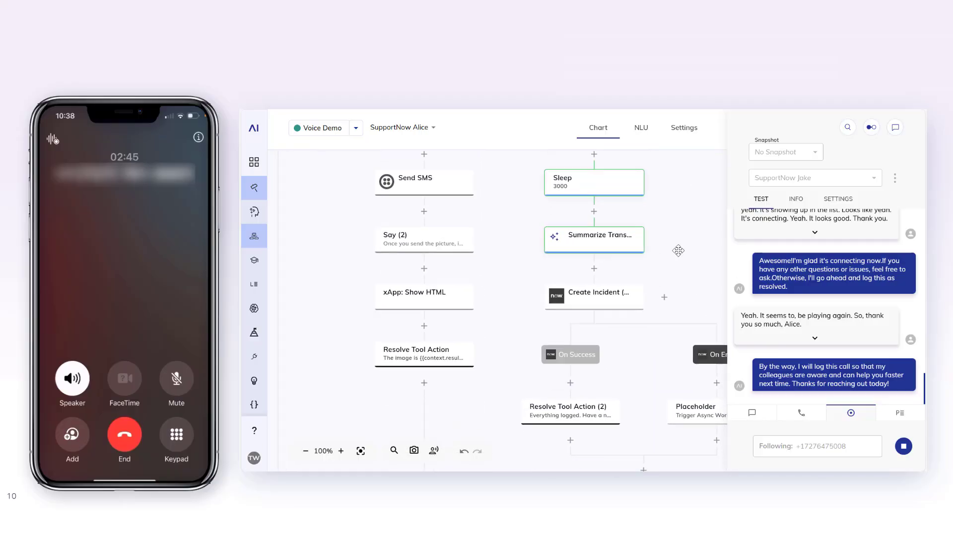